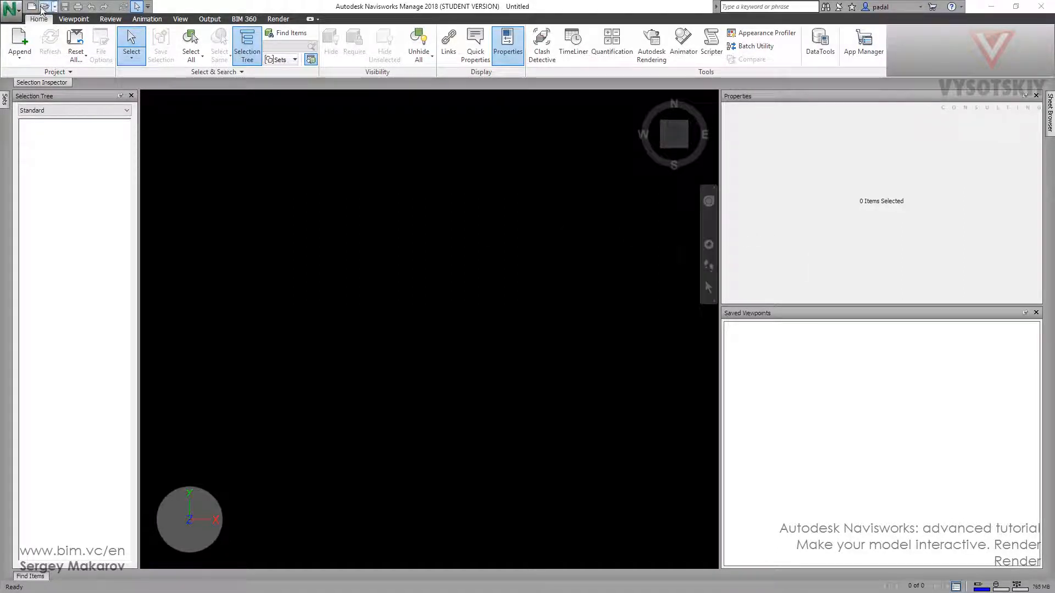
# Open Render.nwc from folder 10.
pyautogui.click(42, 6)
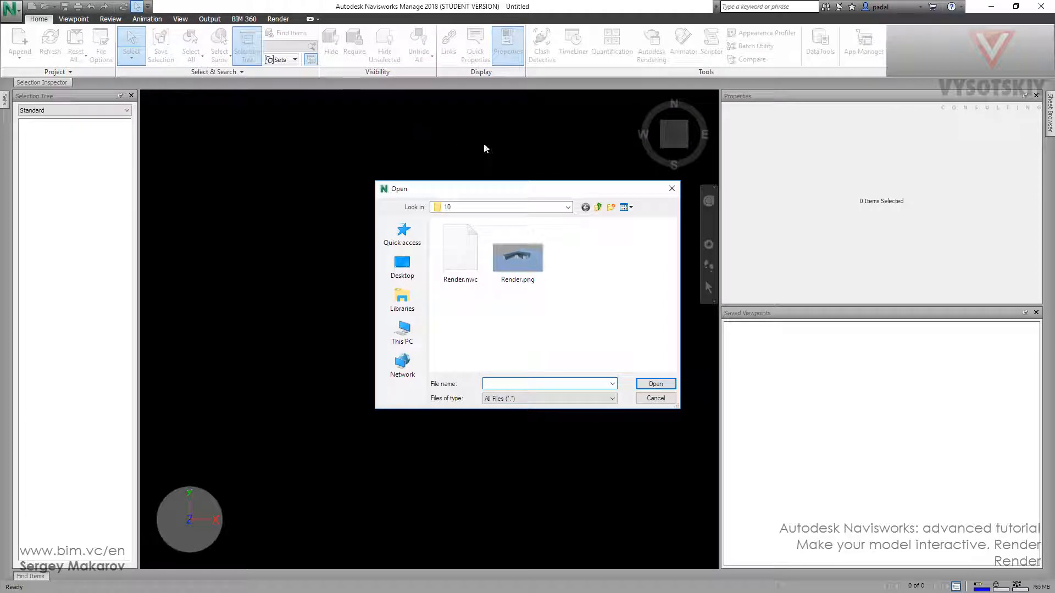
pyautogui.click(568, 207)
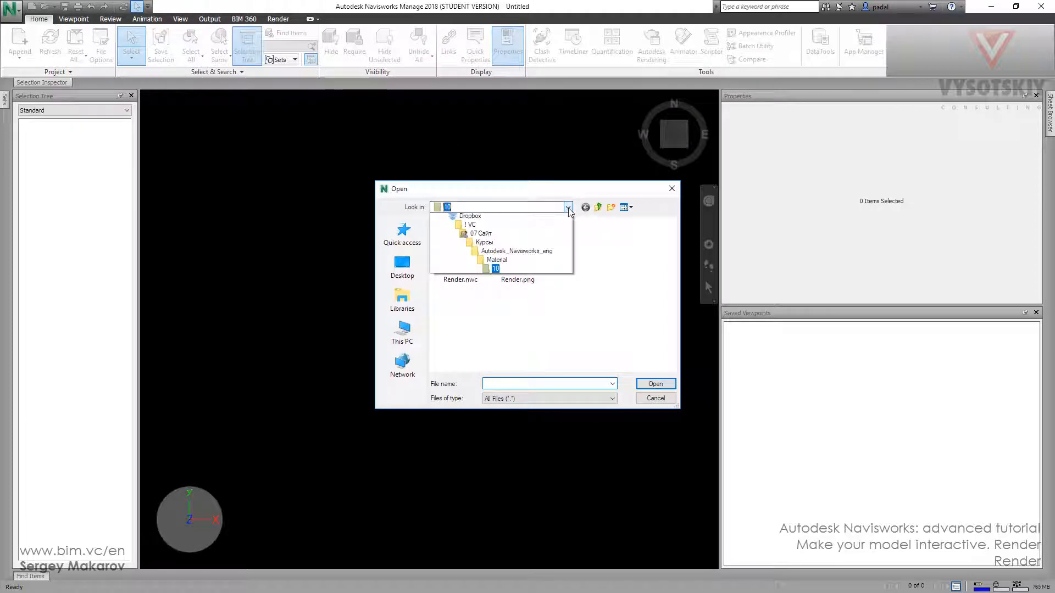
pyautogui.click(567, 206)
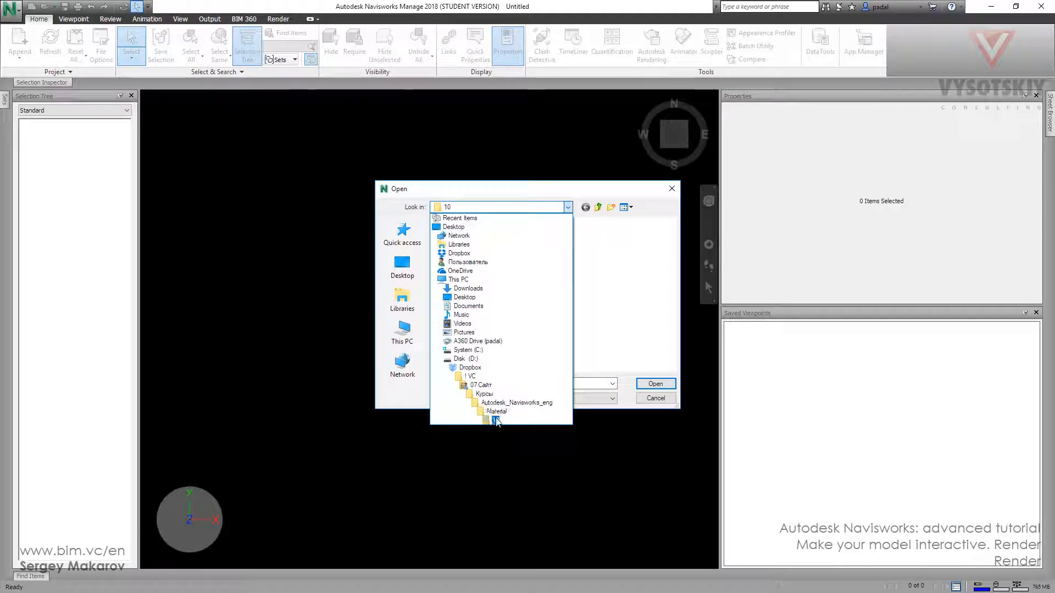
pyautogui.click(497, 418)
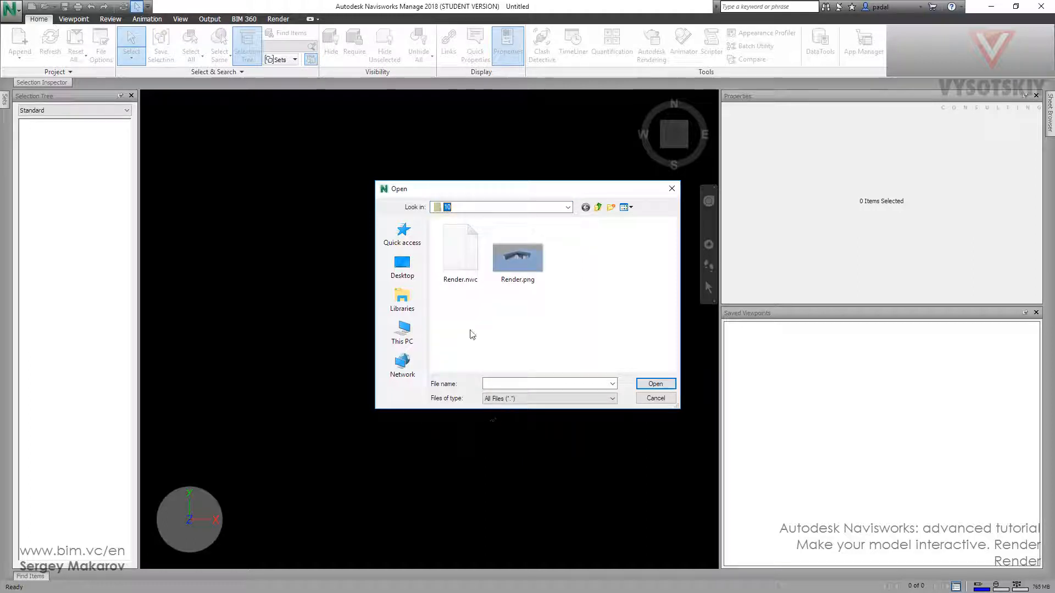
pyautogui.click(459, 249)
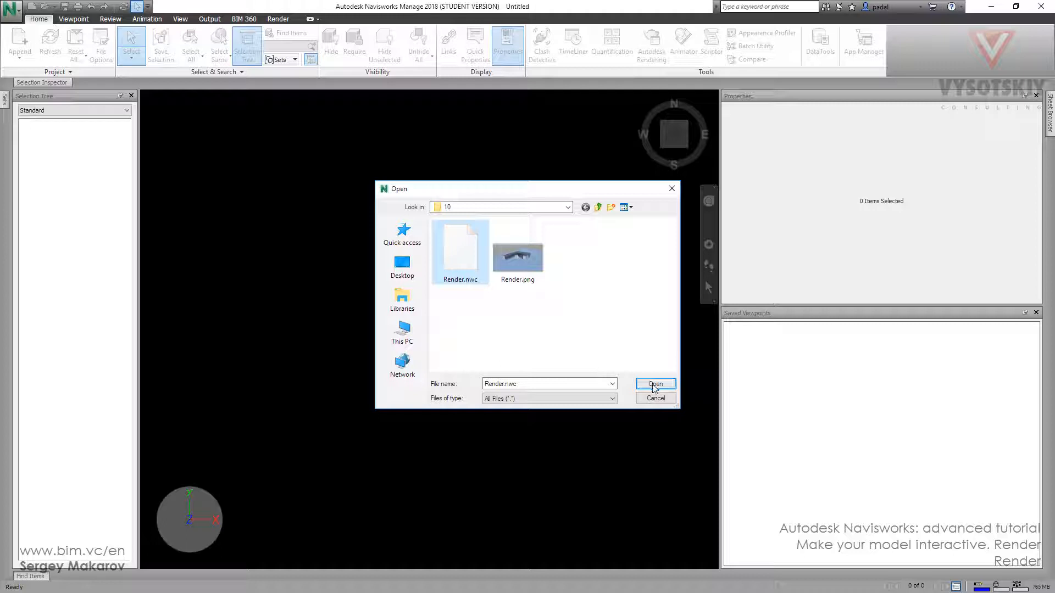
pyautogui.click(654, 383)
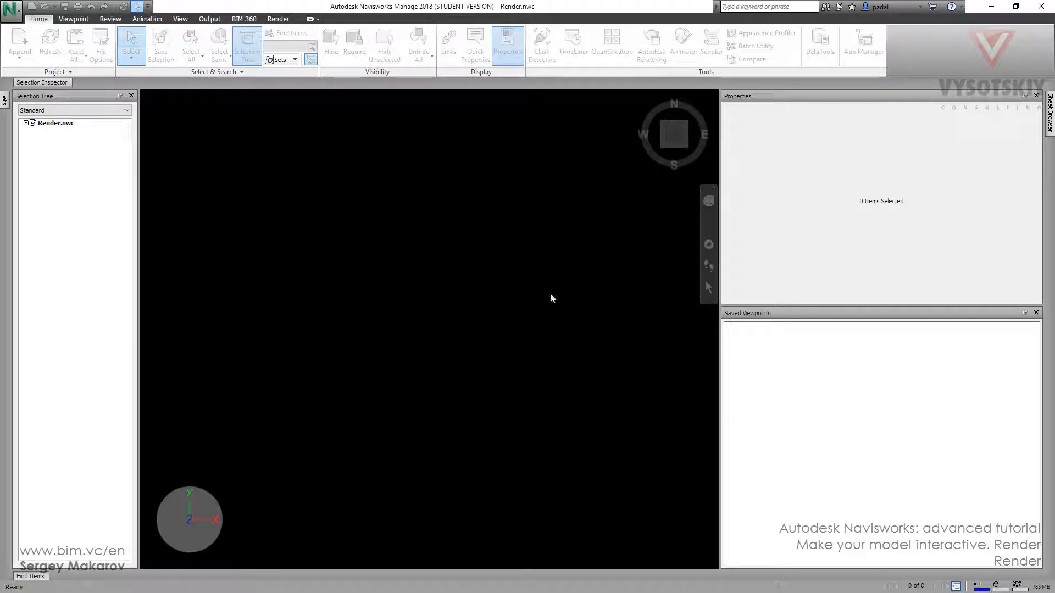
pyautogui.moveTo(663, 166)
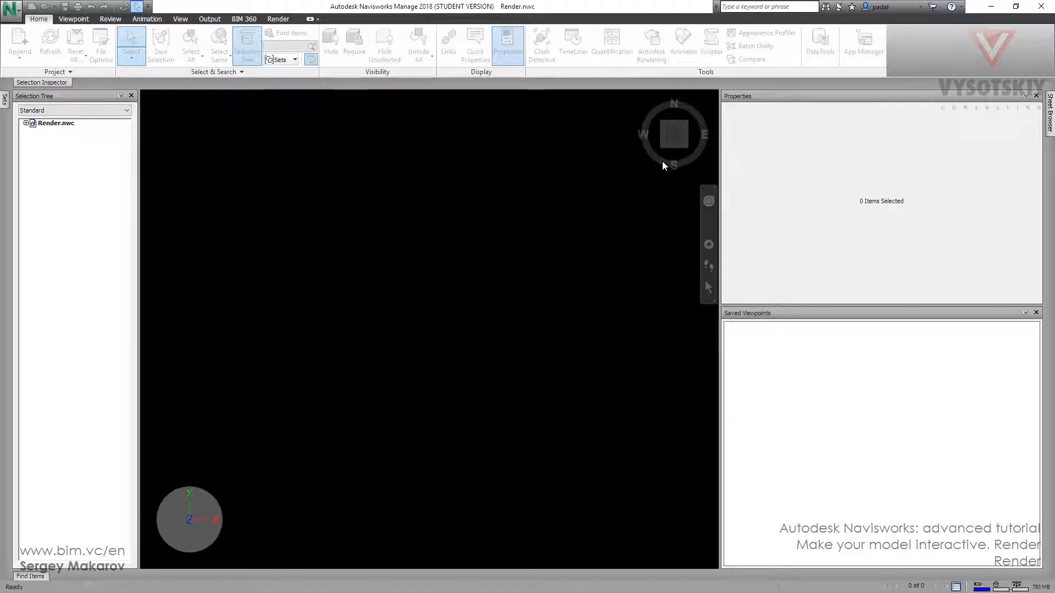
pyautogui.moveTo(664, 153)
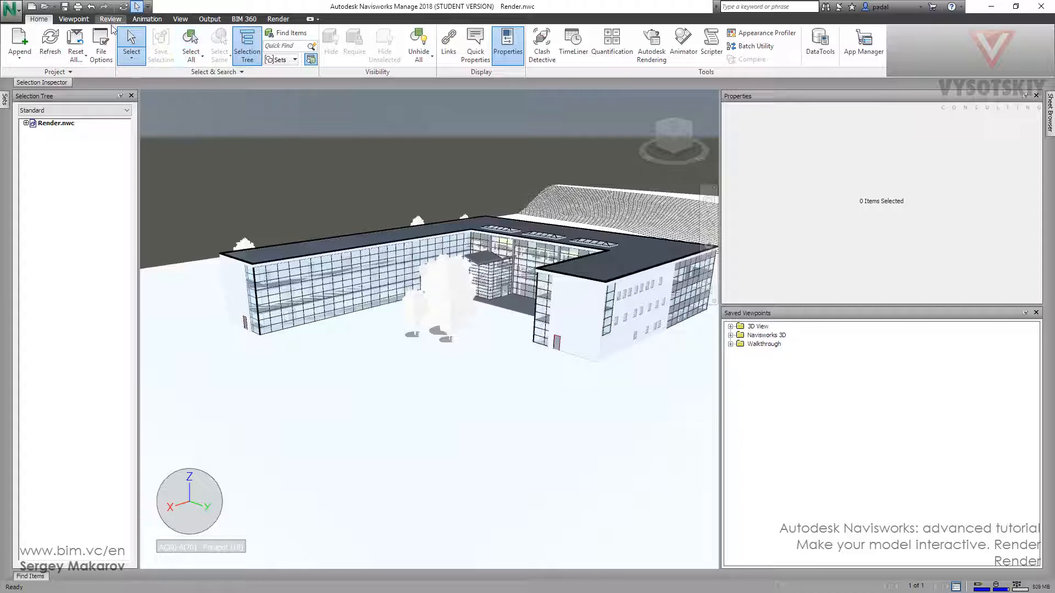
# Start interactive ray tracing with the Low Quality preset.
pyautogui.click(278, 18)
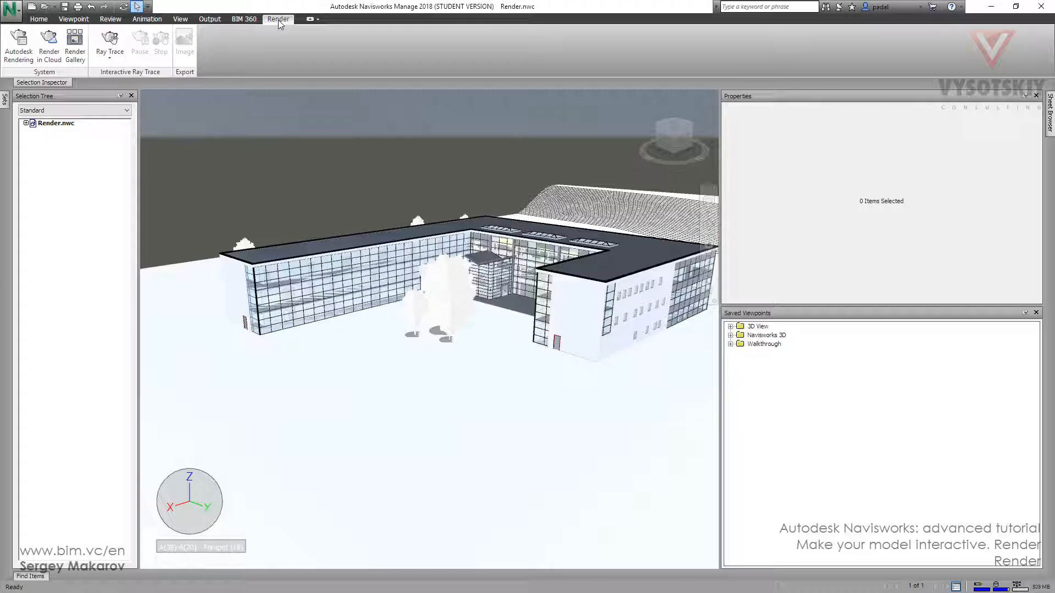
pyautogui.moveTo(18, 40)
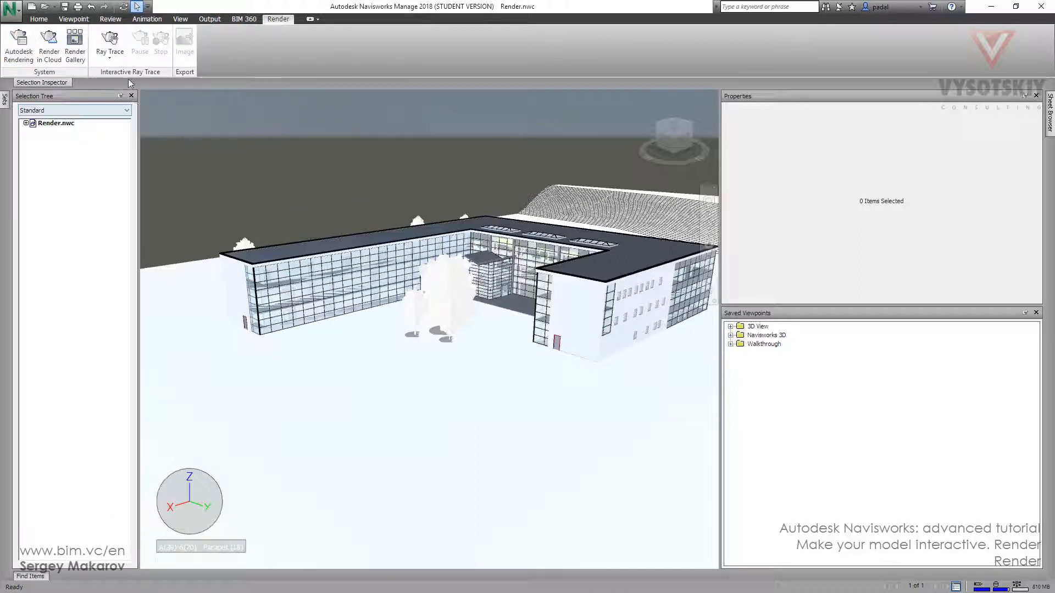
pyautogui.moveTo(109, 44)
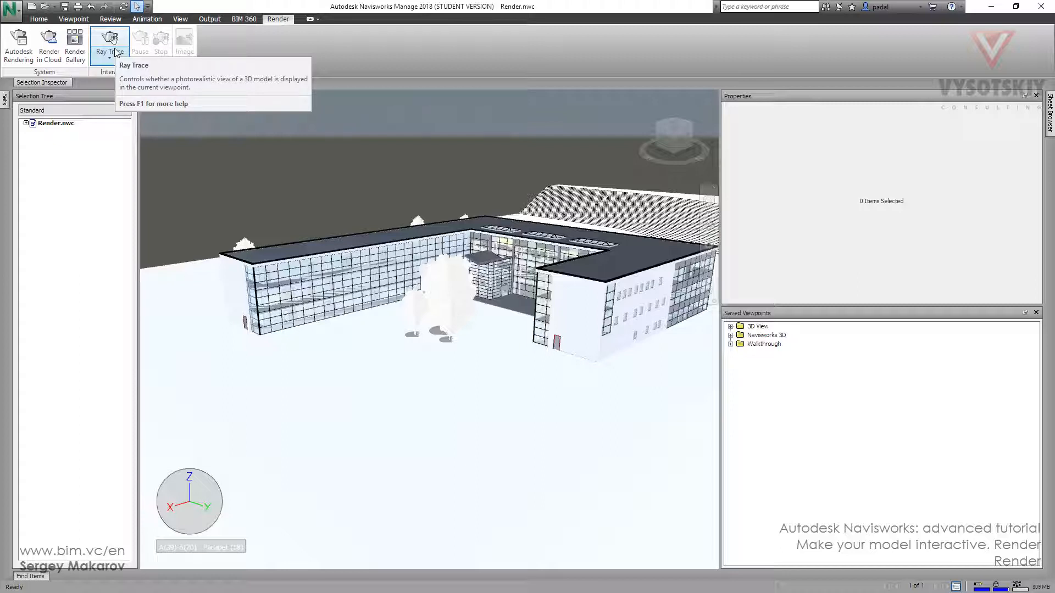
pyautogui.moveTo(110, 62)
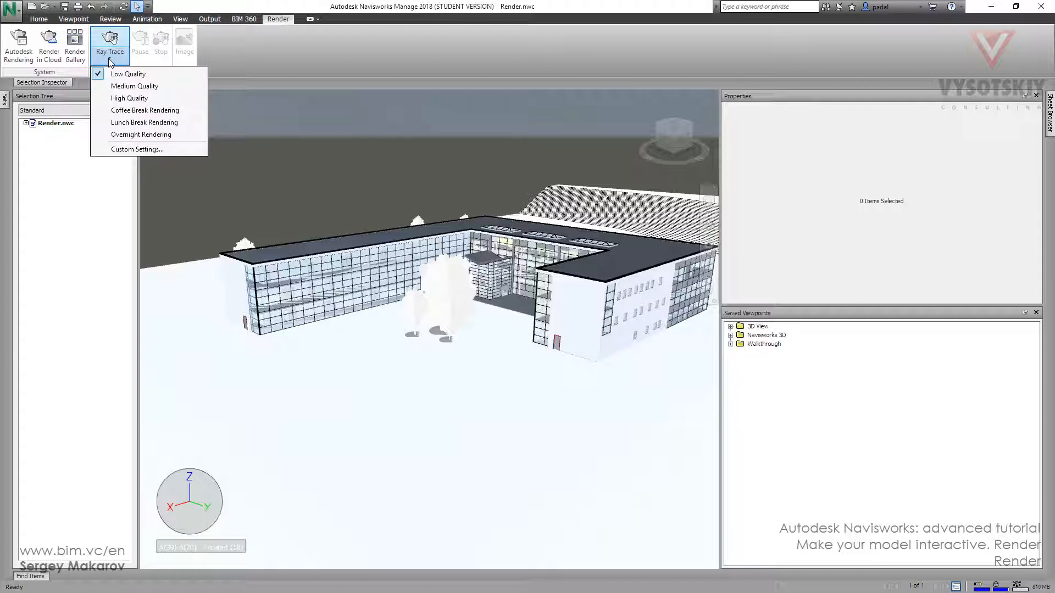
pyautogui.moveTo(134, 86)
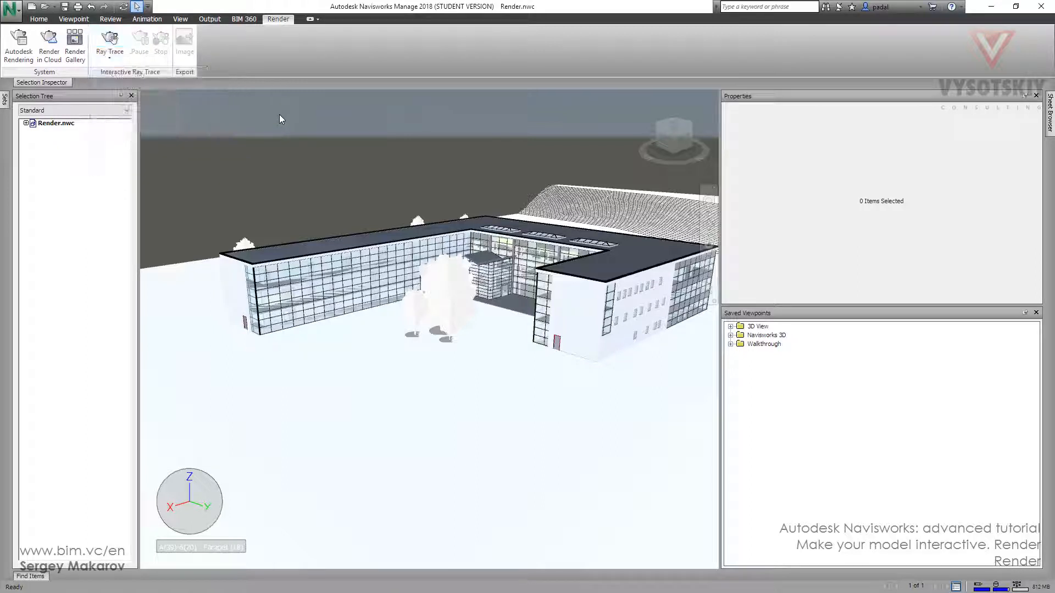
pyautogui.click(109, 44)
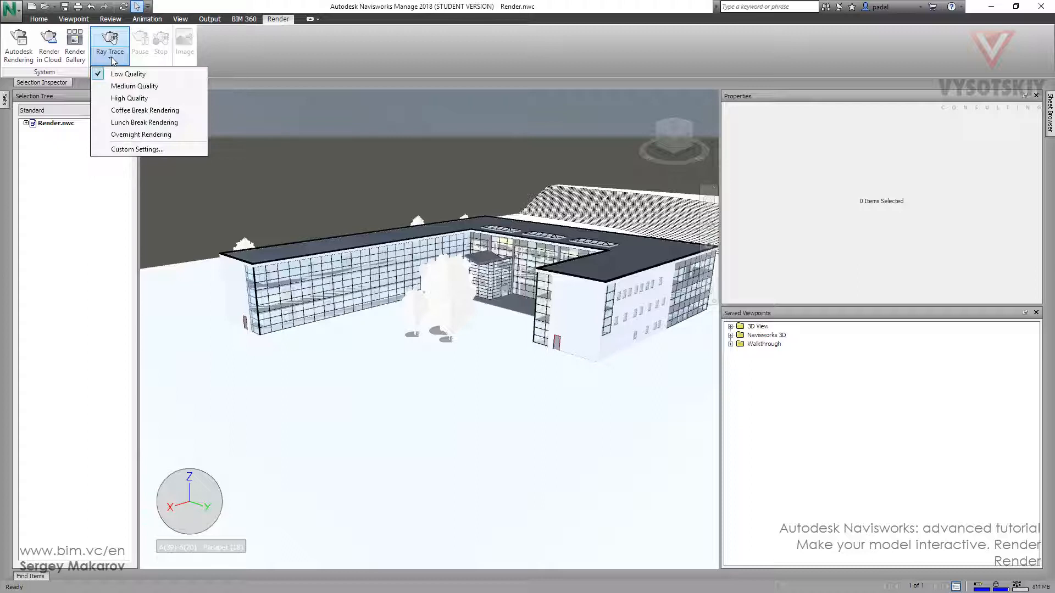
pyautogui.click(109, 45)
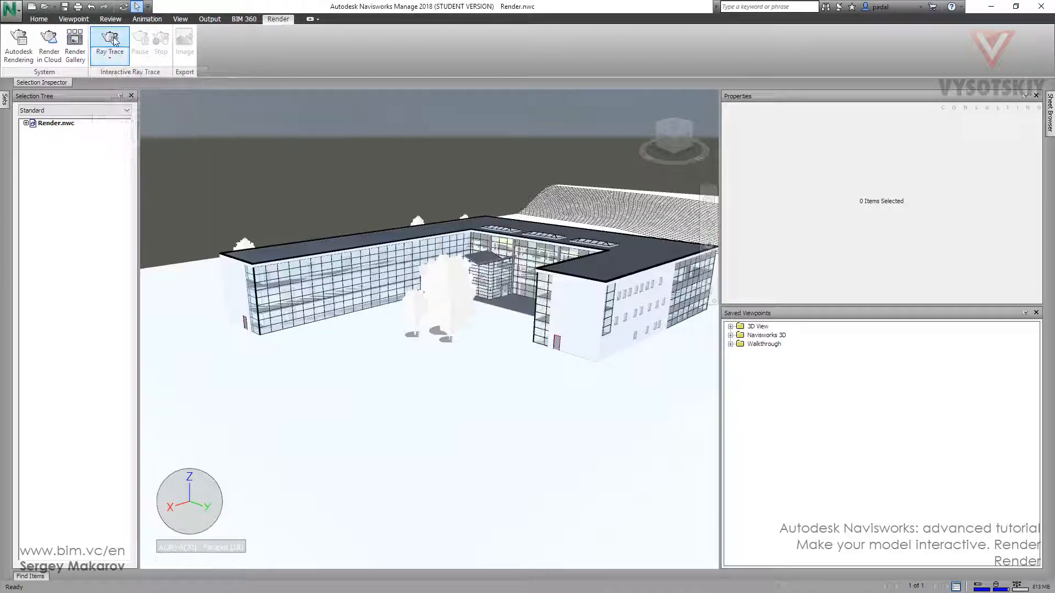
pyautogui.click(110, 41)
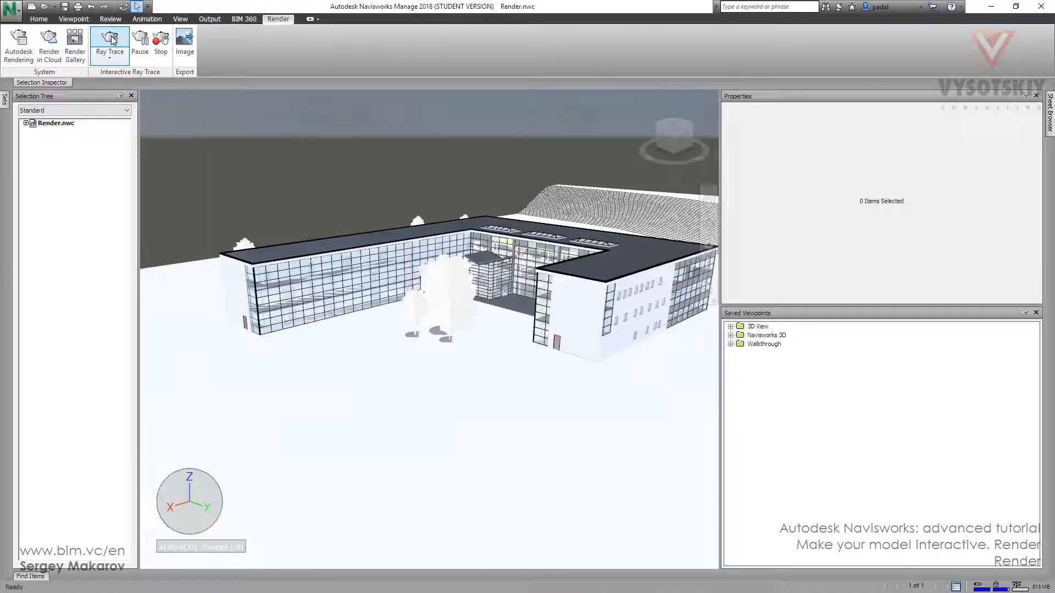
# Orbit the ray-traced building to an overhead view of the L-shaped wing and courtyard.
pyautogui.click(108, 42)
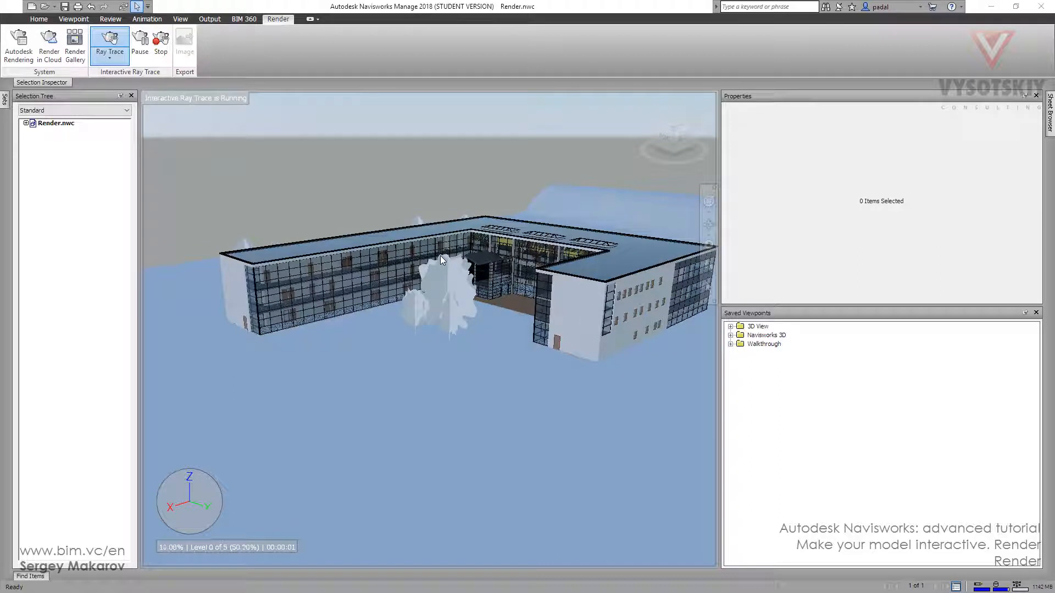
pyautogui.moveTo(218, 128)
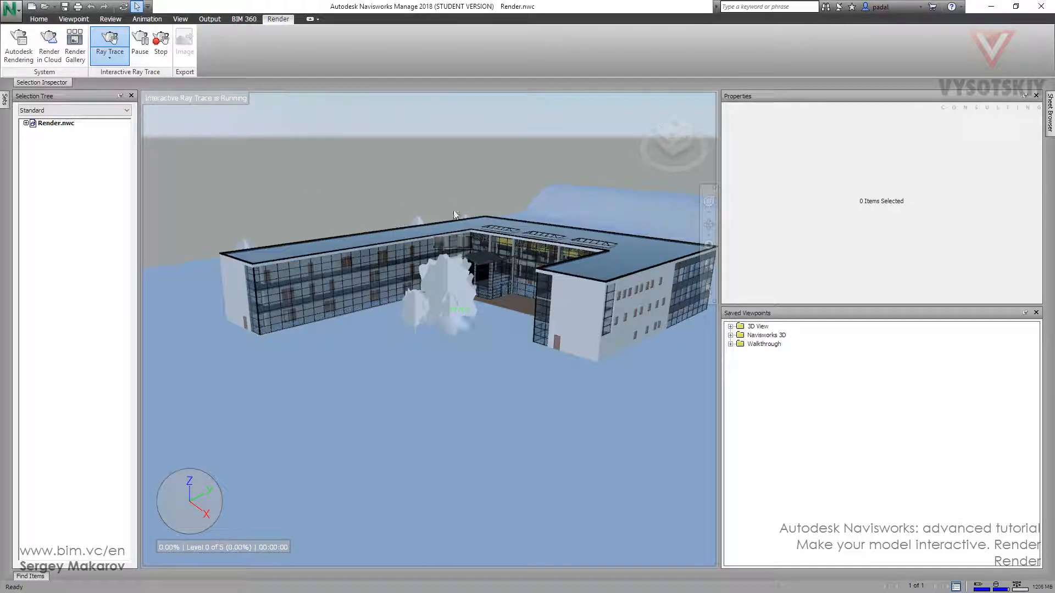
pyautogui.moveTo(455, 214); pyautogui.dragTo(325, 245)
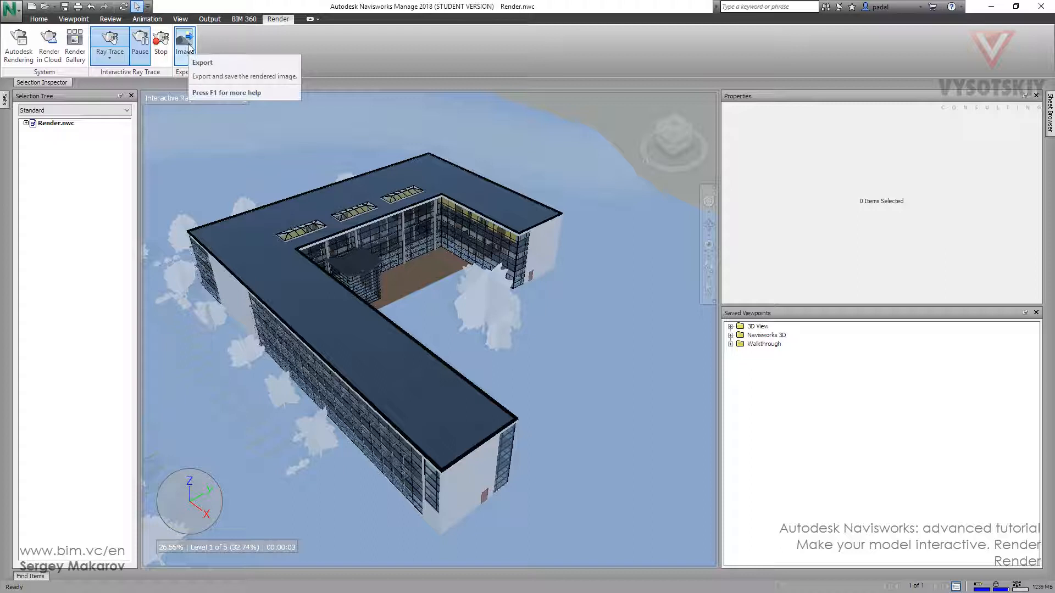
# Export the rendered image as Render.png in folder 10, replacing the existing file.
pyautogui.click(183, 45)
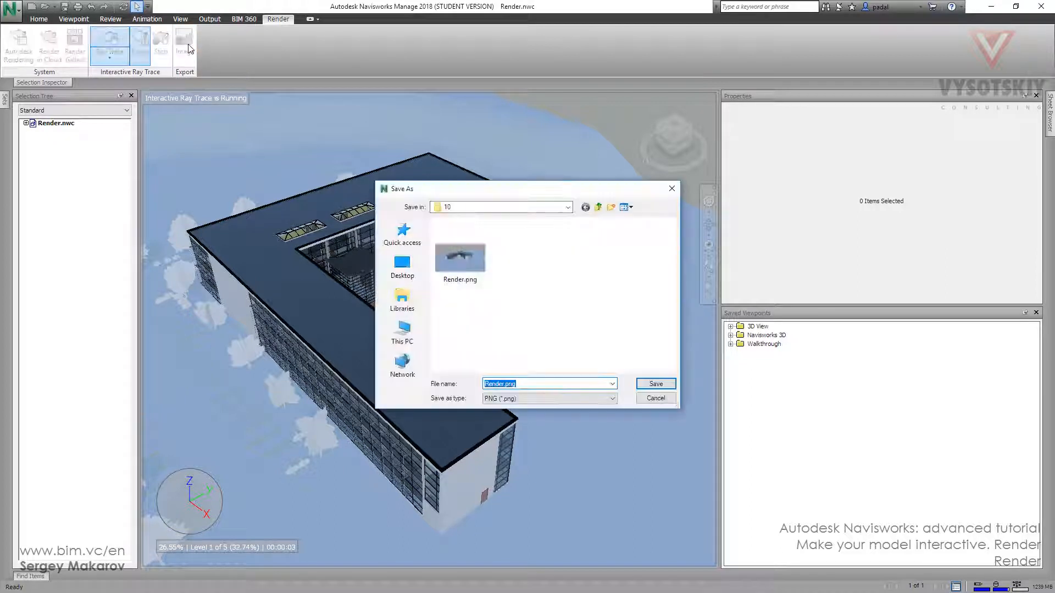
pyautogui.click(459, 258)
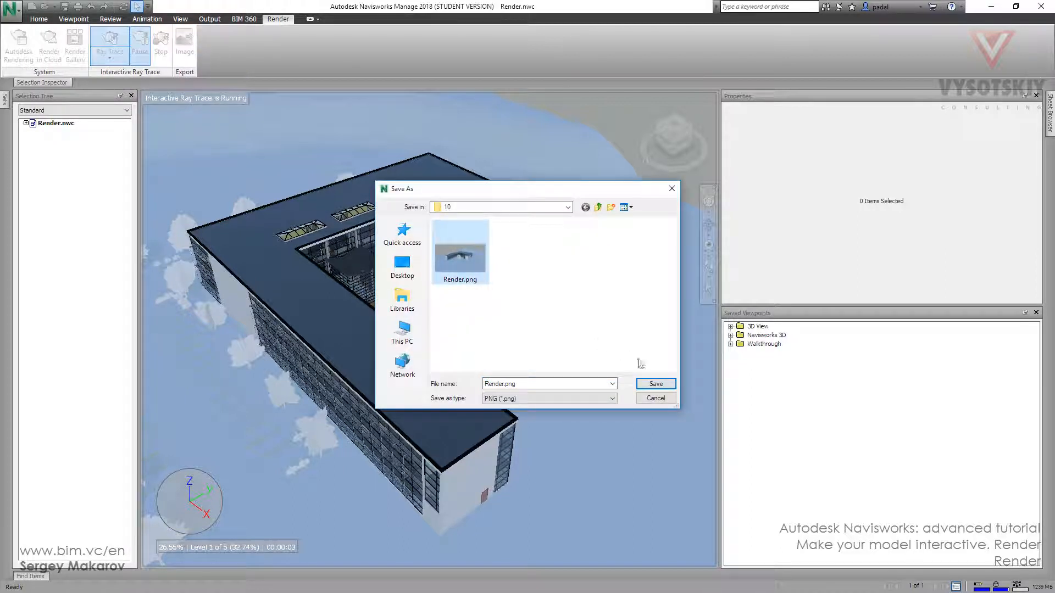
pyautogui.click(654, 383)
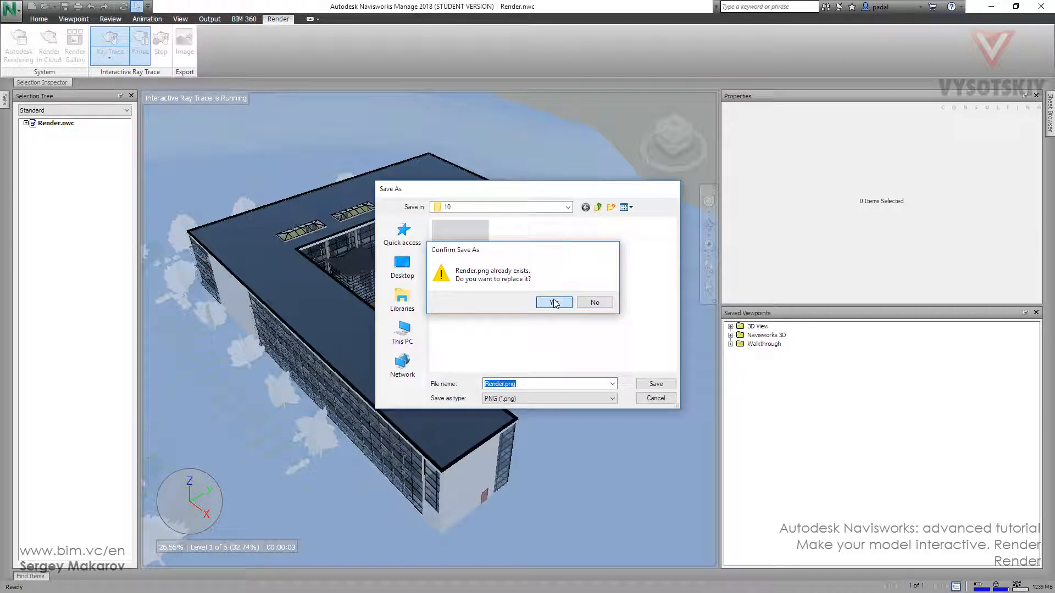
pyautogui.click(550, 302)
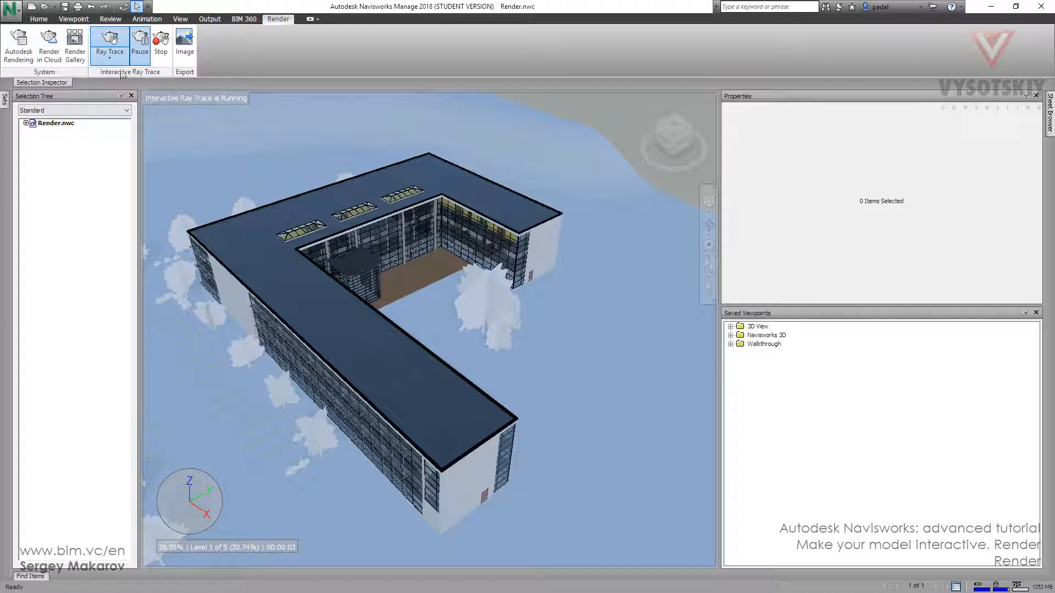
pyautogui.moveTo(108, 41)
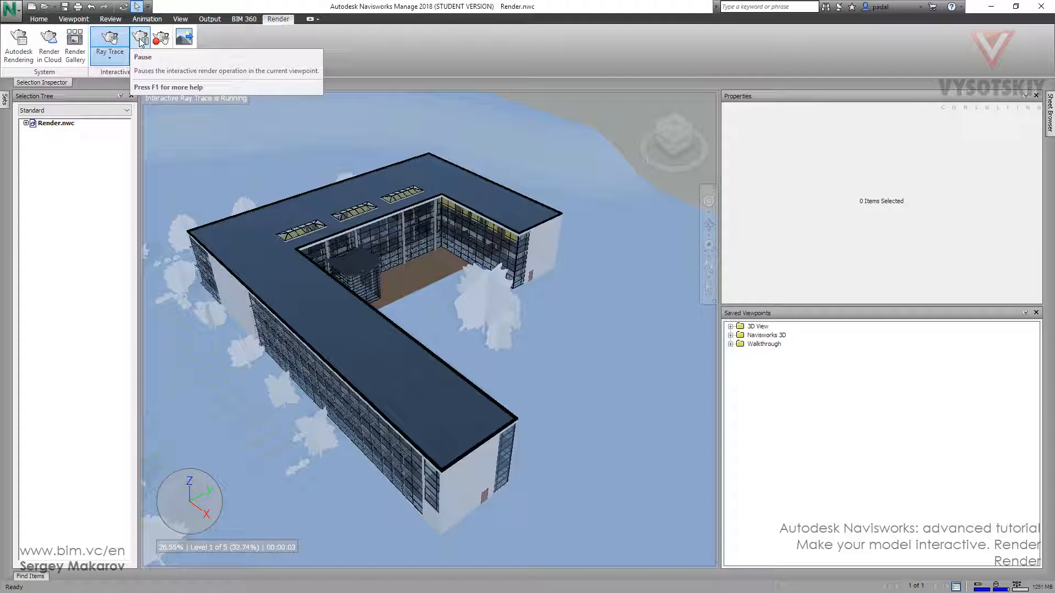
pyautogui.moveTo(183, 40)
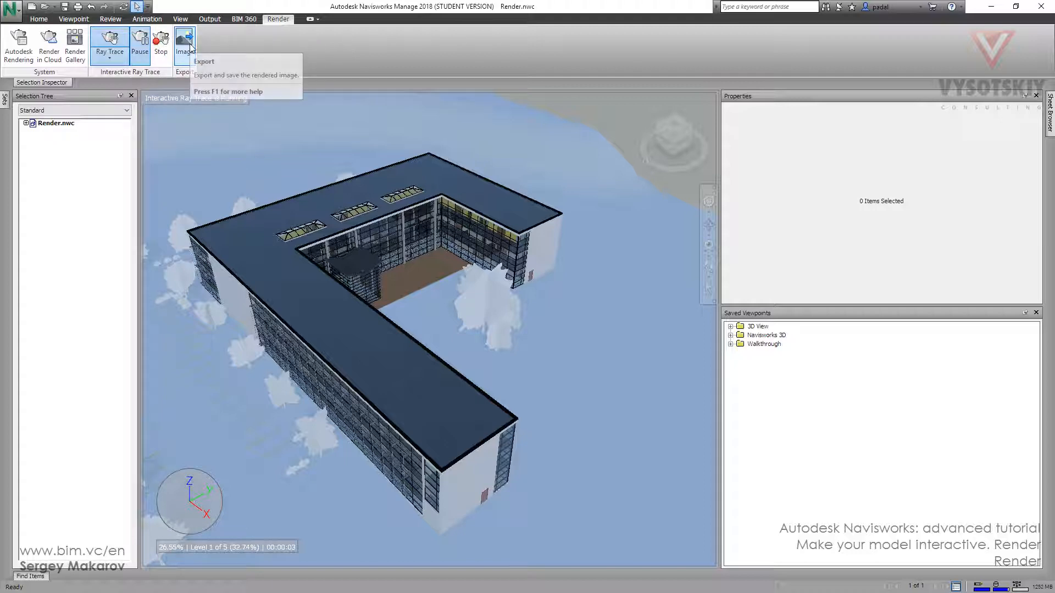
pyautogui.moveTo(159, 40)
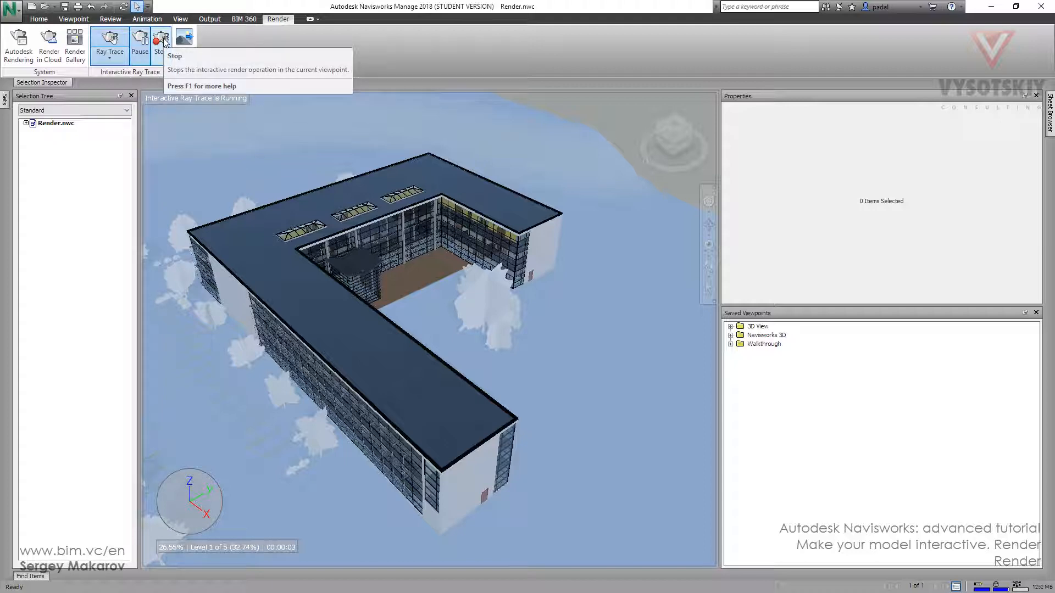
# Stop the interactive ray trace.
pyautogui.click(160, 40)
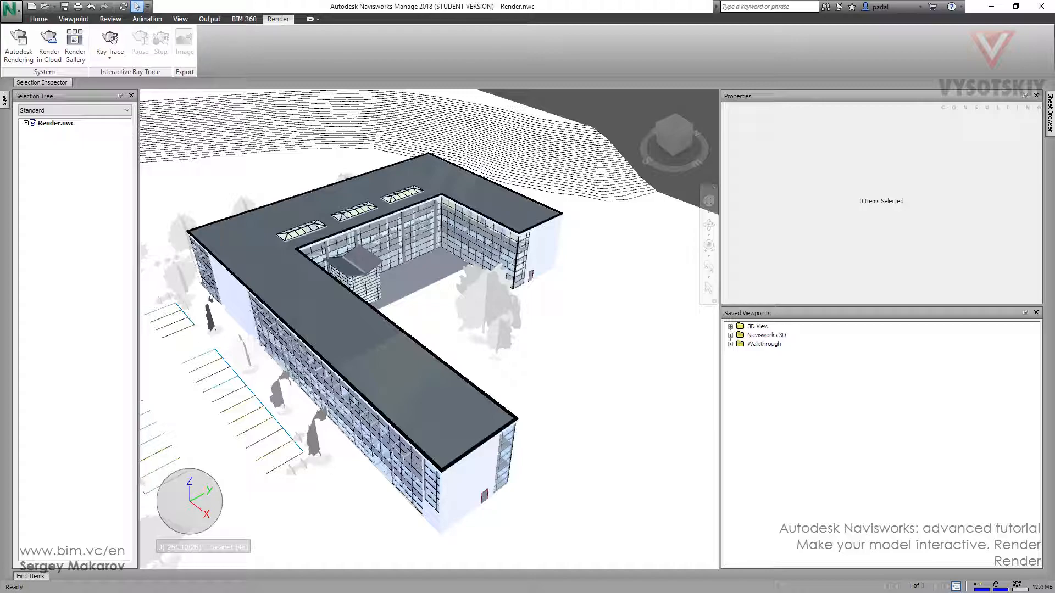